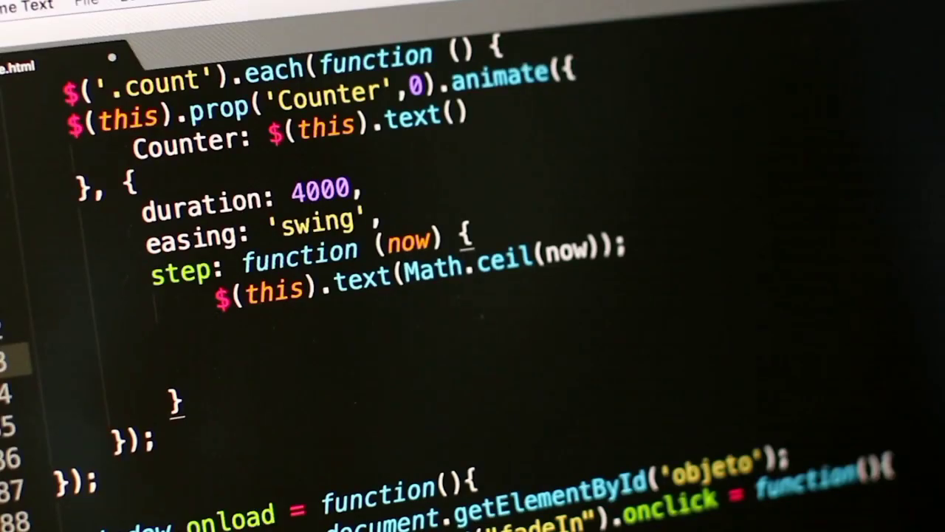
text($())
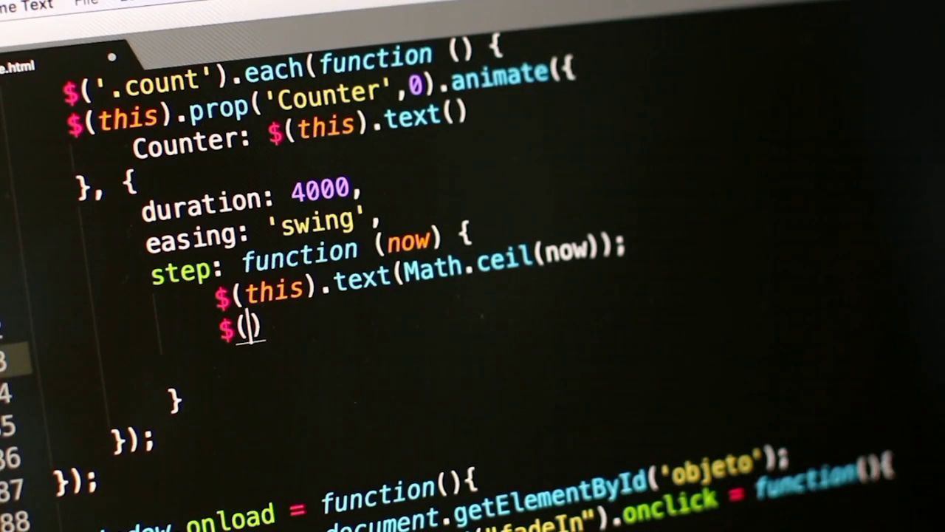